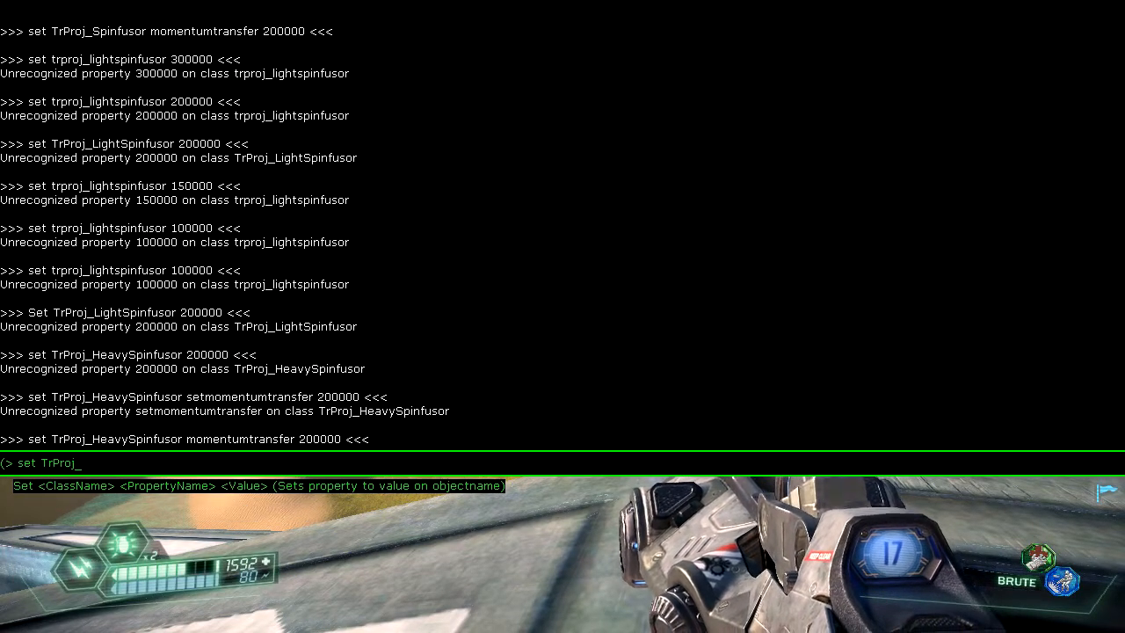
- Set TrProj_HeavySpinfusor momentum transfer to 90000, then raise it to 300000
{"action": "type", "text": "_"}
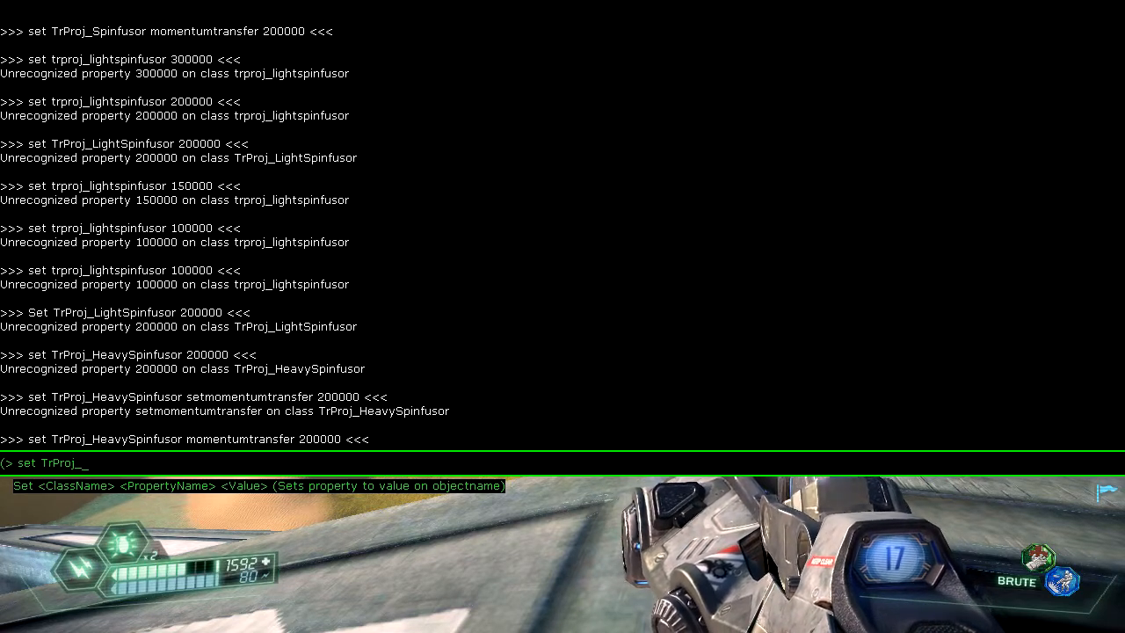
{"action": "type", "text": "HeavySpinfusor"}
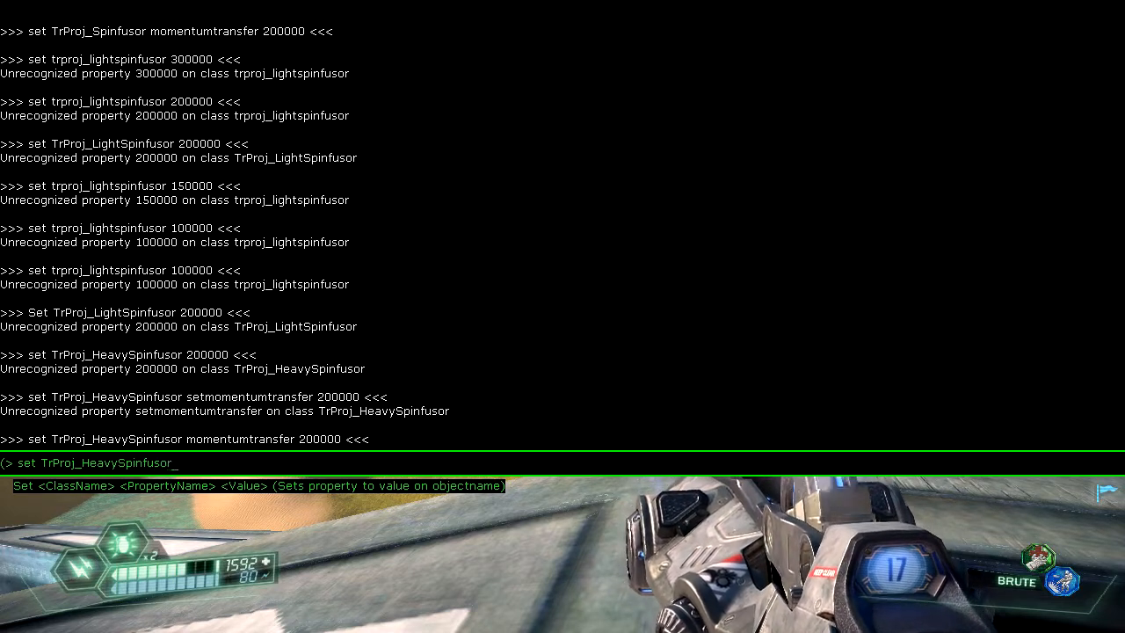
{"action": "type", "text": "momentum"}
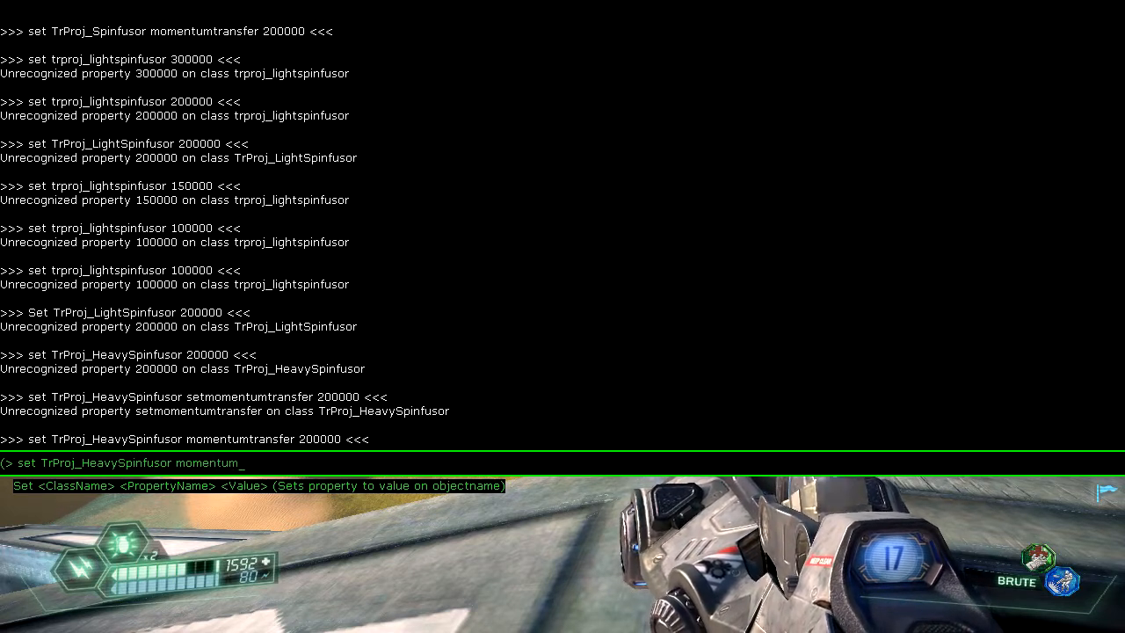
{"action": "type", "text": "transfer 3"}
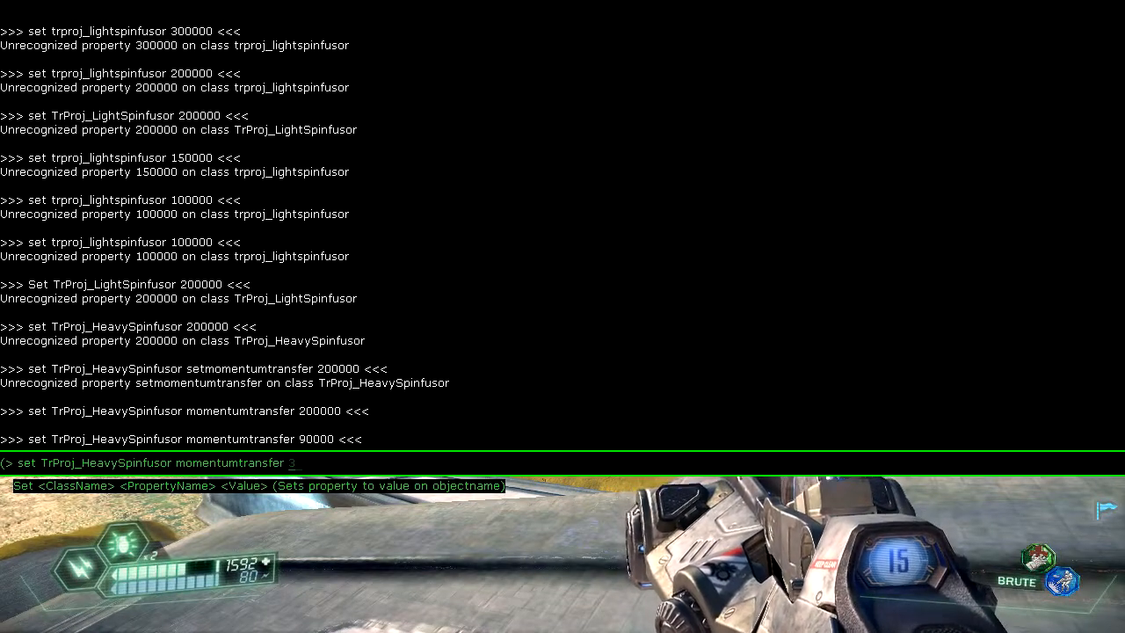
{"action": "type", "text": "000"}
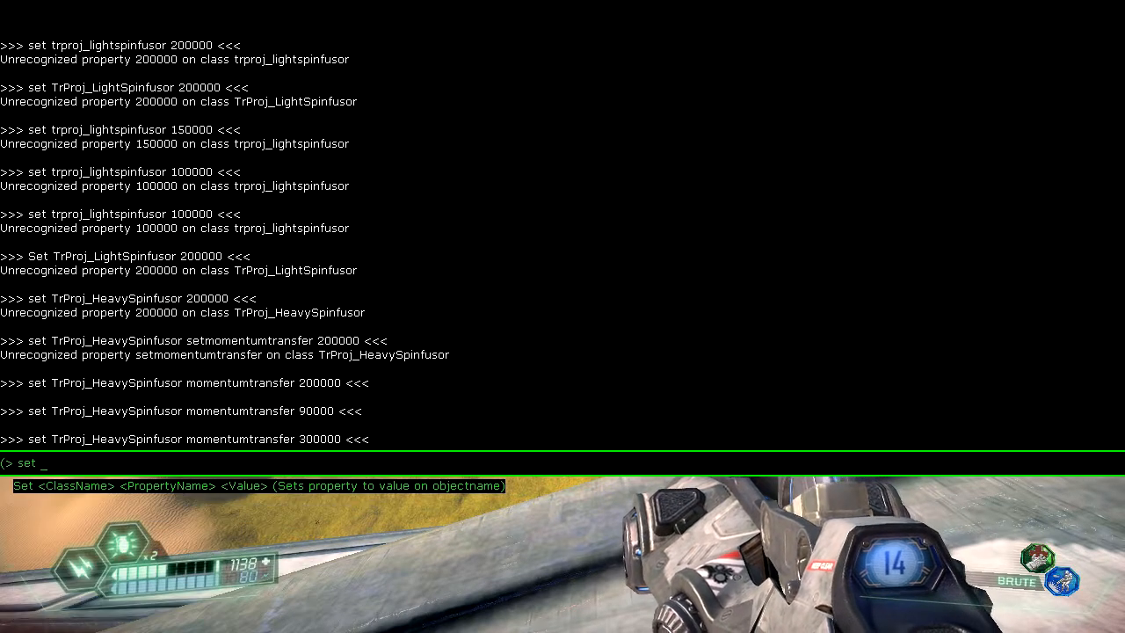
- Give the trproj_SpinfusorD projectile a momentum transfer of 300000
{"action": "type", "text": "tr"}
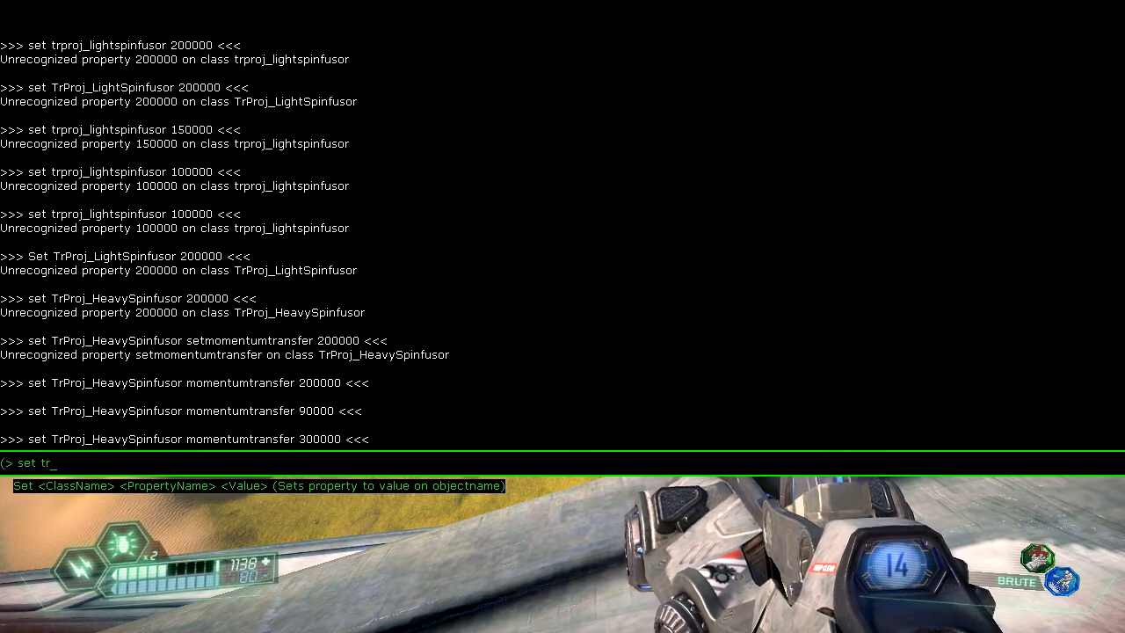
{"action": "type", "text": "proj"}
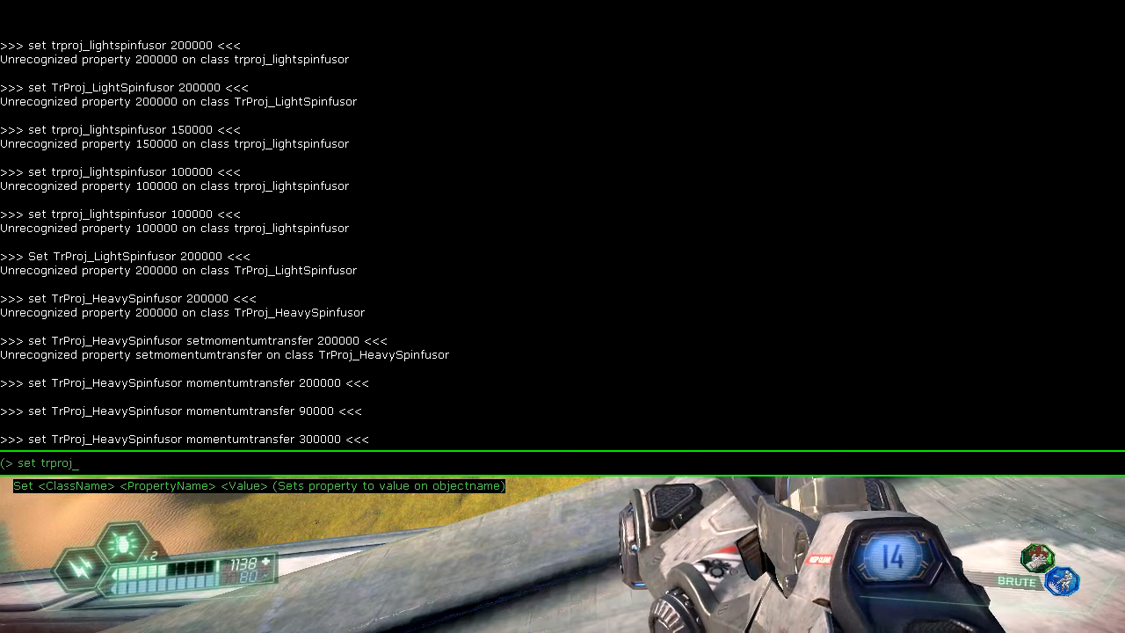
{"action": "type", "text": "_"}
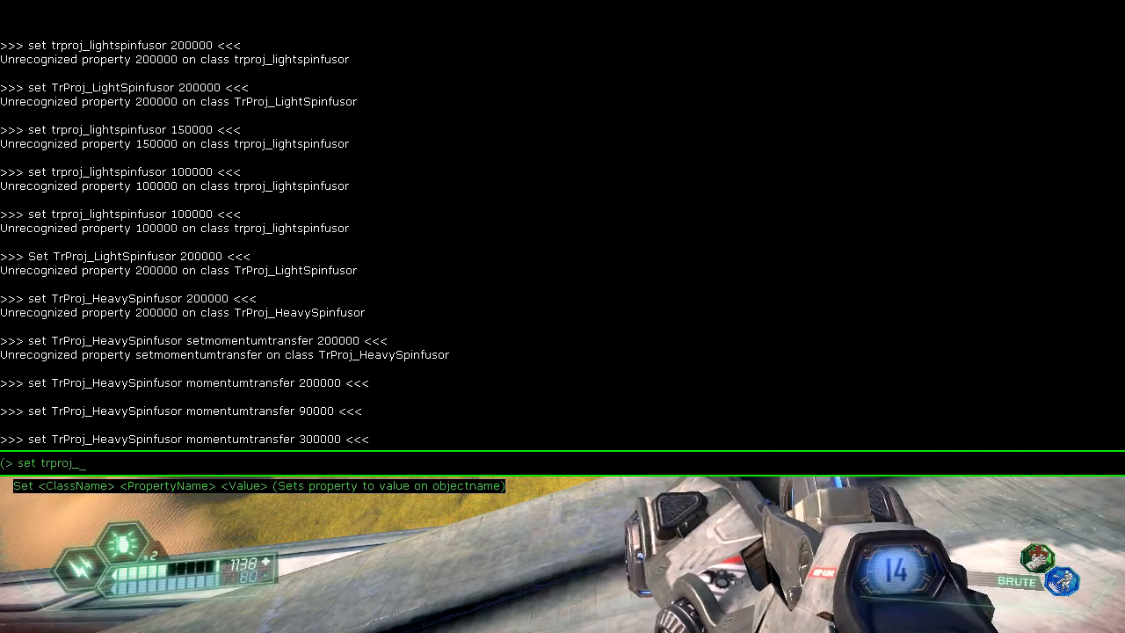
{"action": "type", "text": "Spinfusor"}
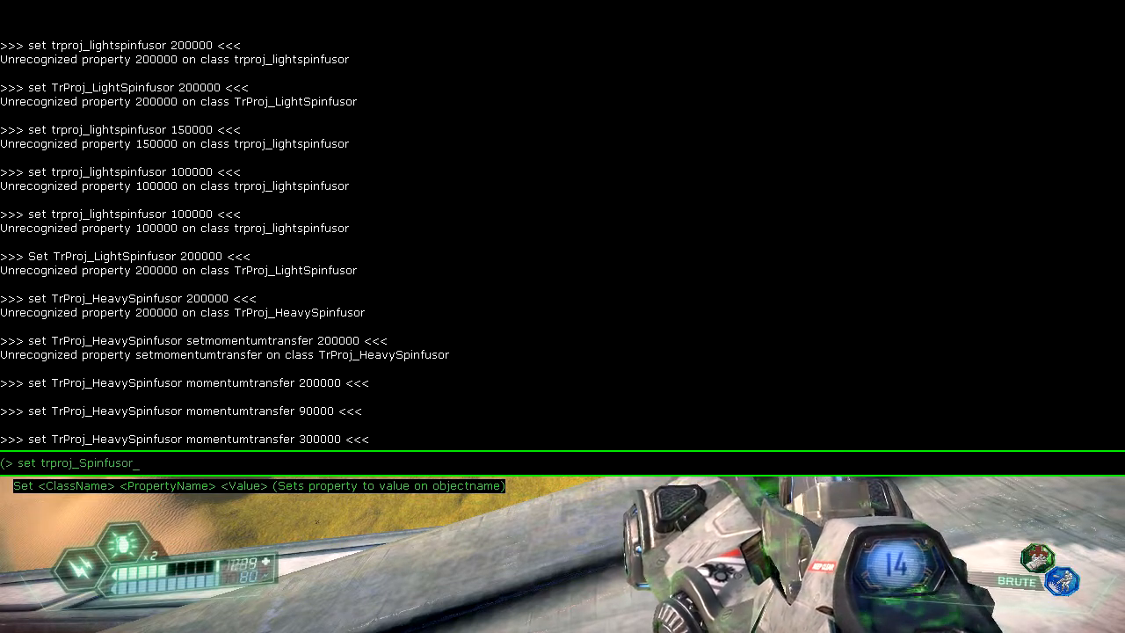
{"action": "type", "text": "D"}
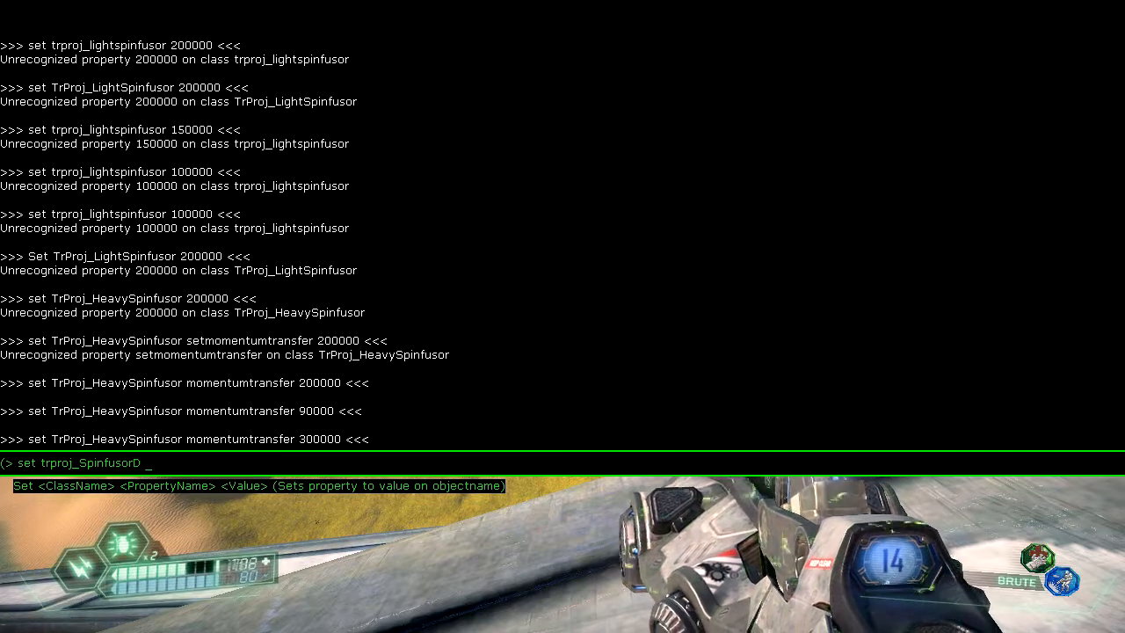
{"action": "type", "text": "momentumtransfer"}
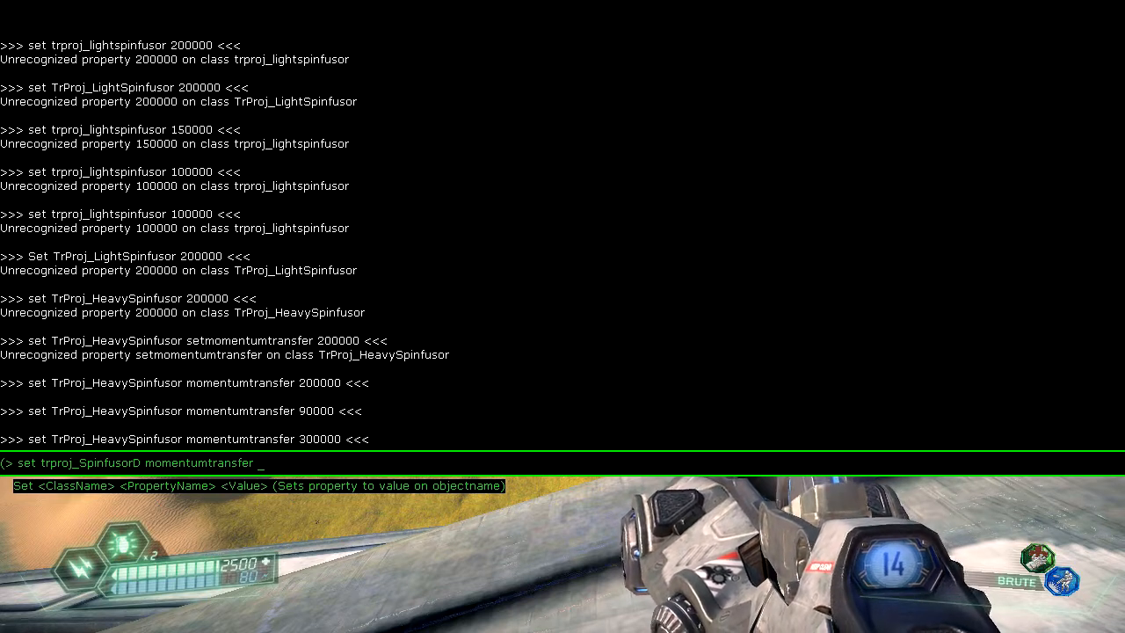
{"action": "type", "text": "30000"}
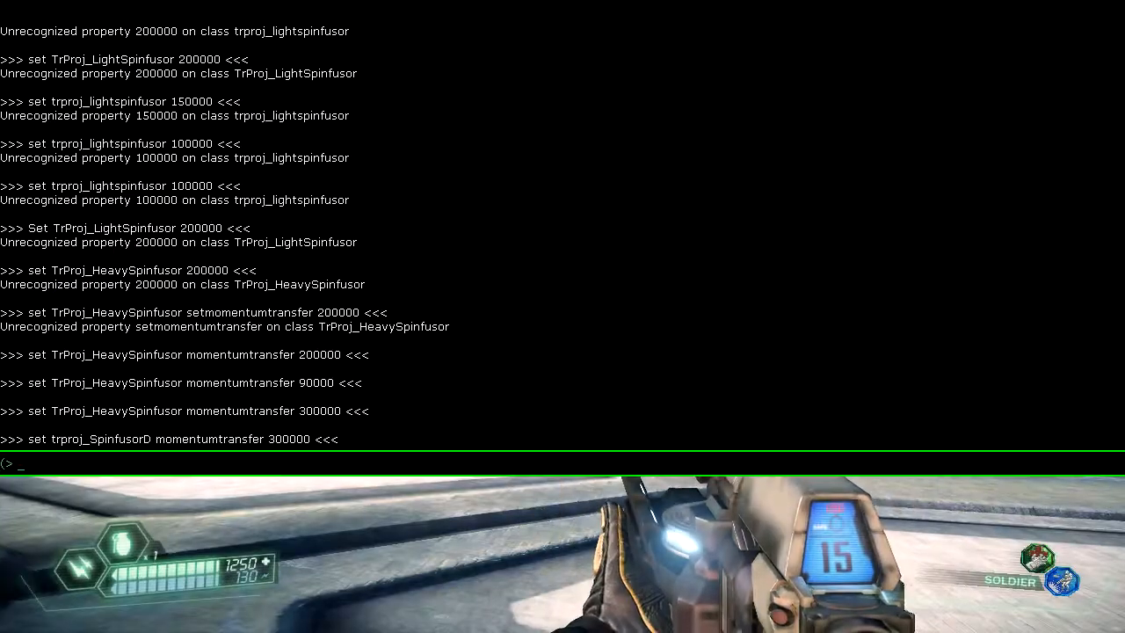
- Set TrProj_Spinfusor momentum transfer to 500000 and return to live play
{"action": "type", "text": "set TrP"}
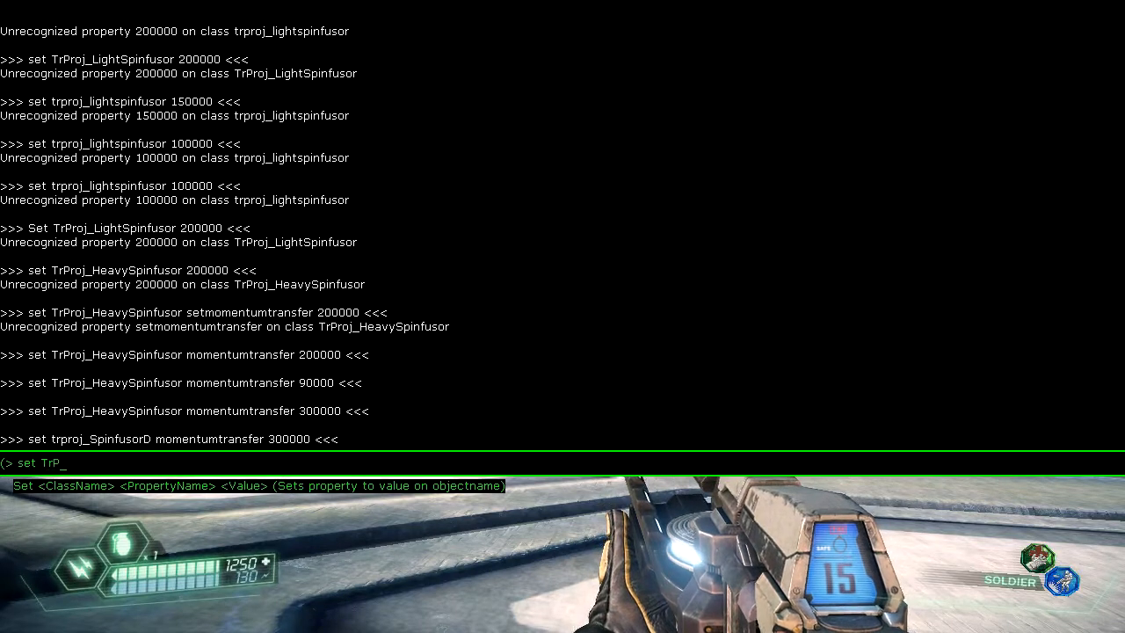
{"action": "type", "text": "roj_M"}
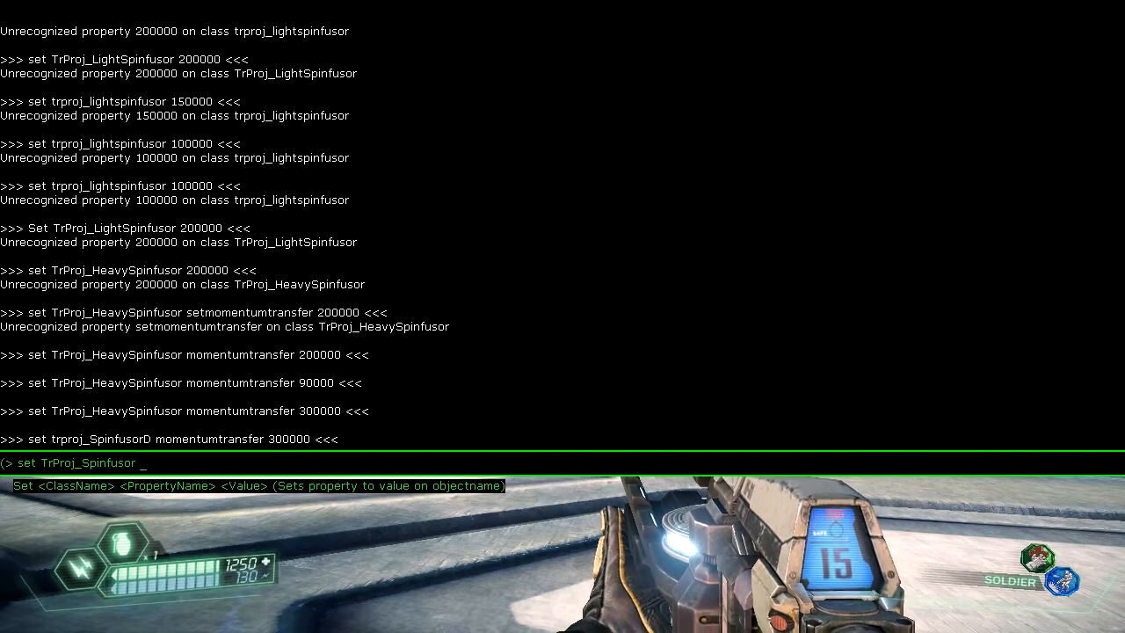
{"action": "type", "text": "Mo"}
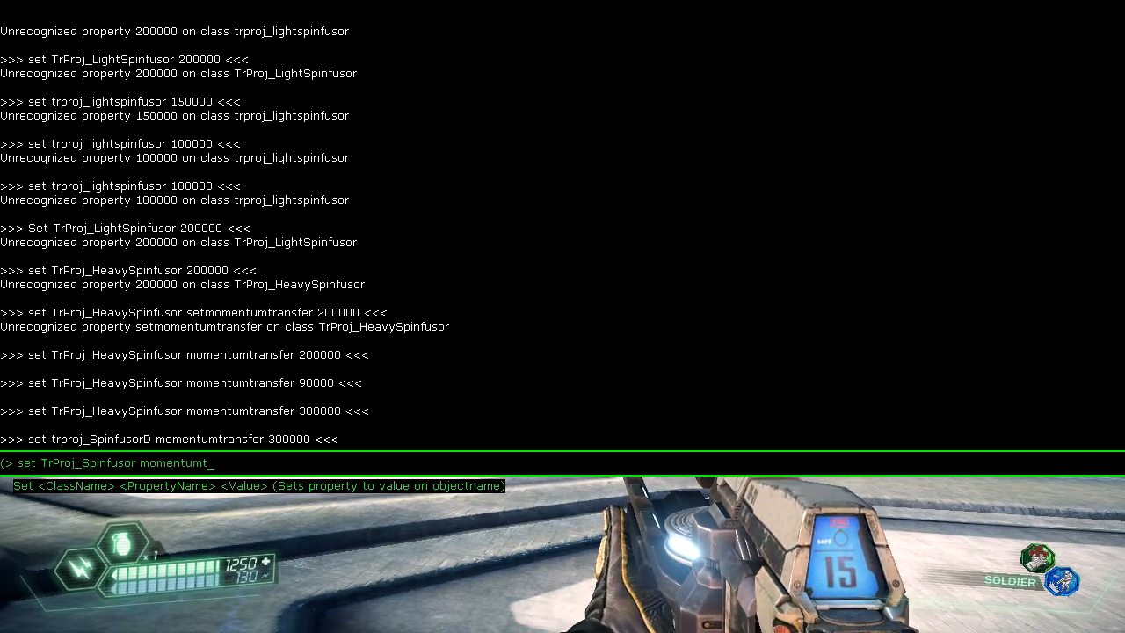
{"action": "type", "text": "ransfer"}
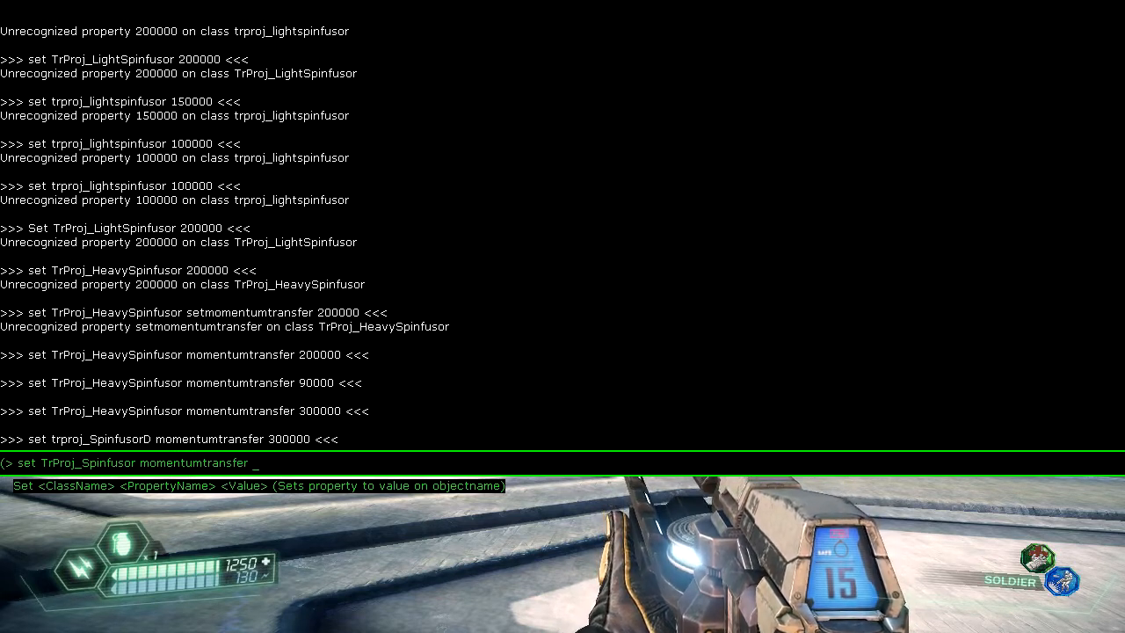
{"action": "type", "text": "5000"}
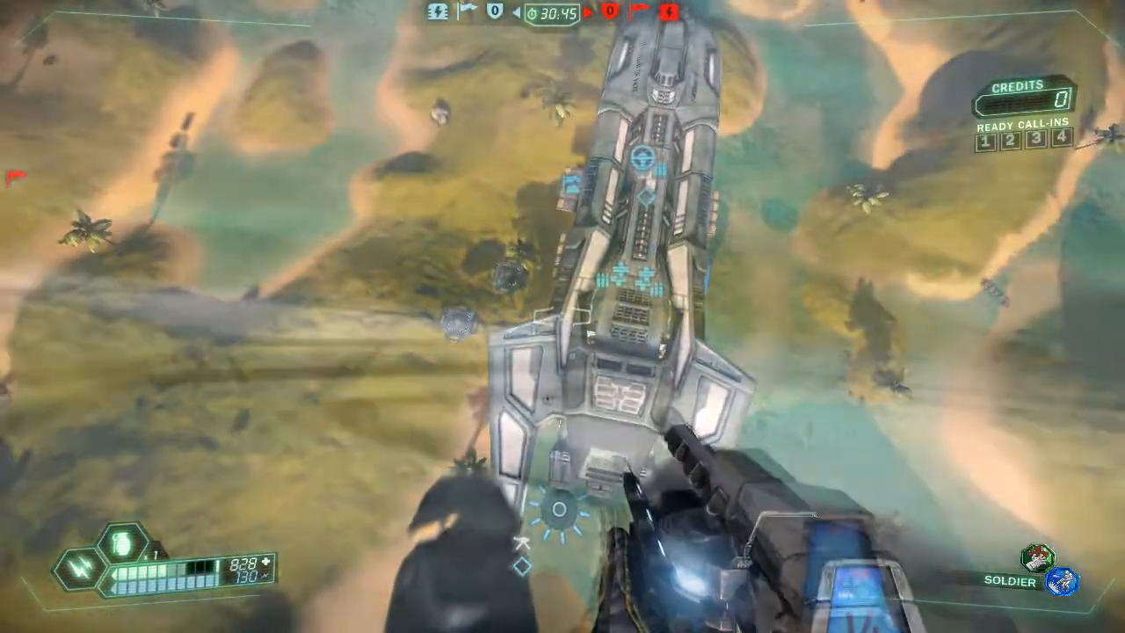
- Reopen the console and set TrProj_LightSpinfusor momentum transfer to 900000
{"action": "key", "text": "`"}
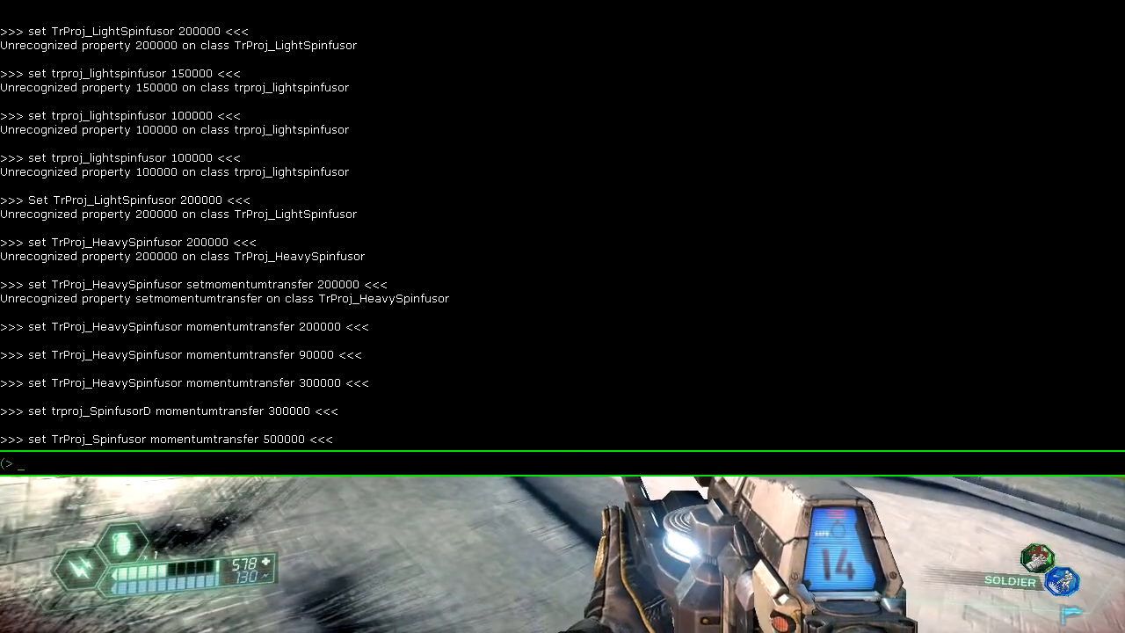
{"action": "type", "text": "set"}
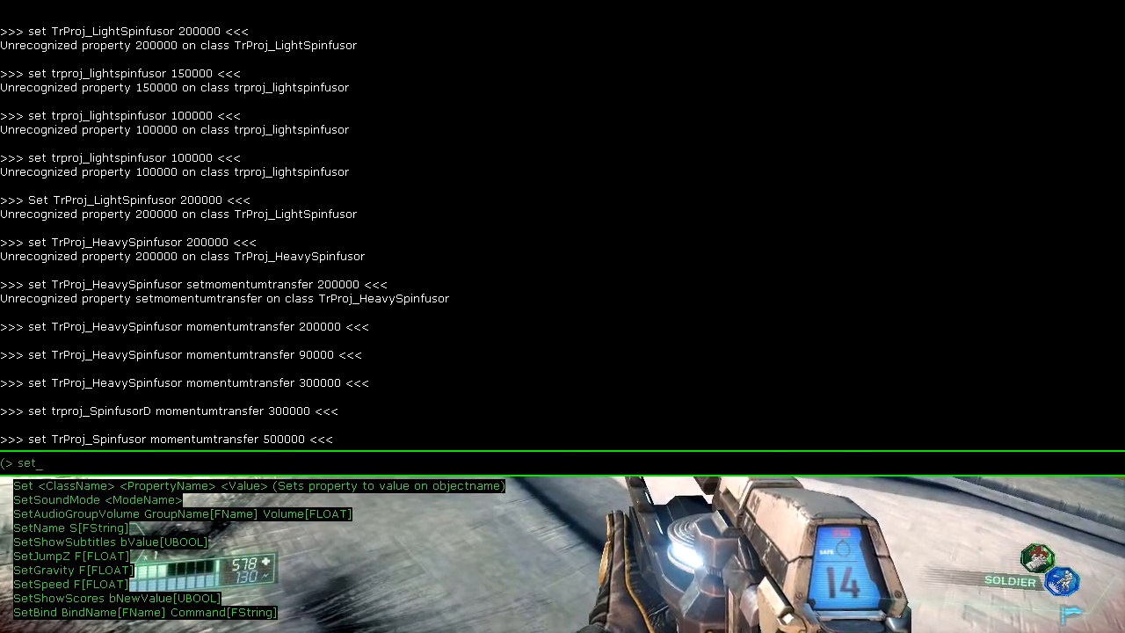
{"action": "type", "text": "TrProj_"}
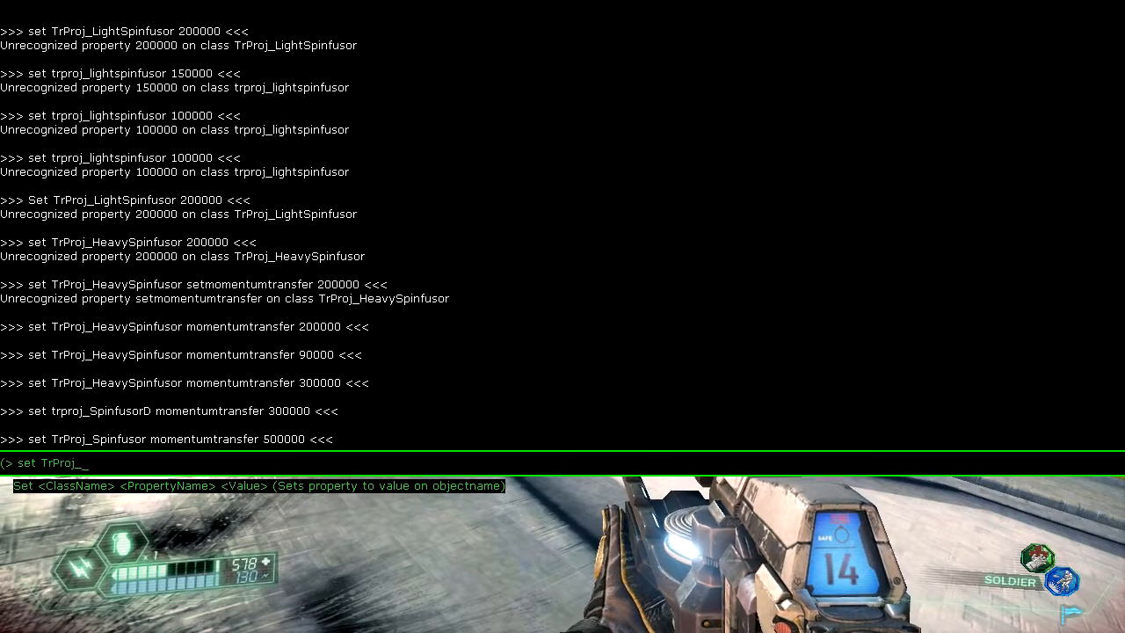
{"action": "type", "text": "LightSpinf"}
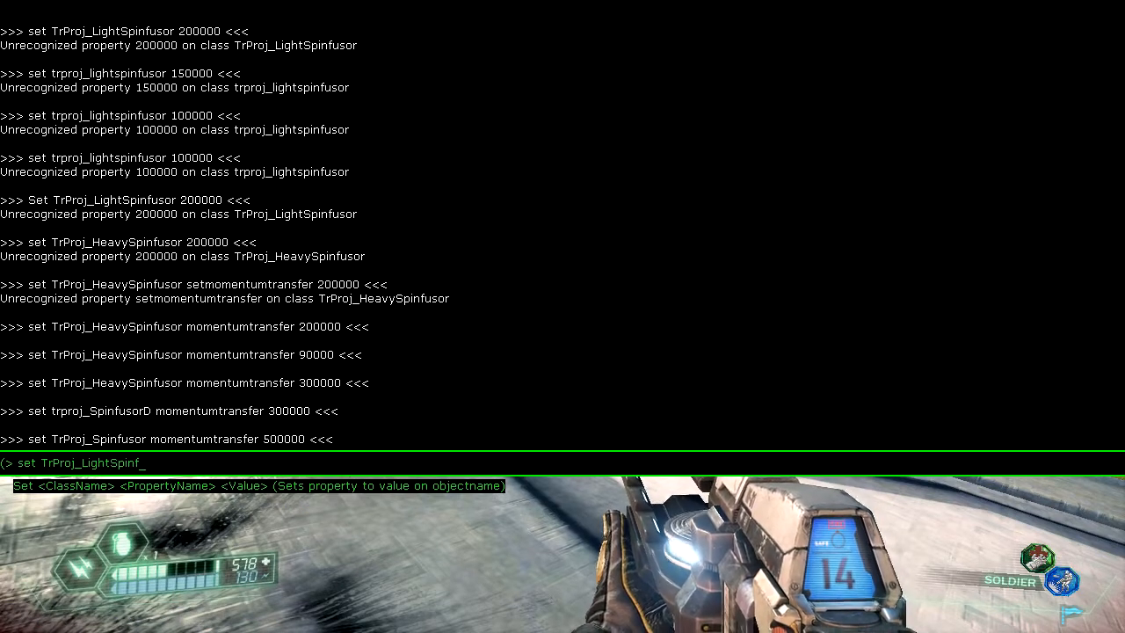
{"action": "type", "text": "usor momentum"}
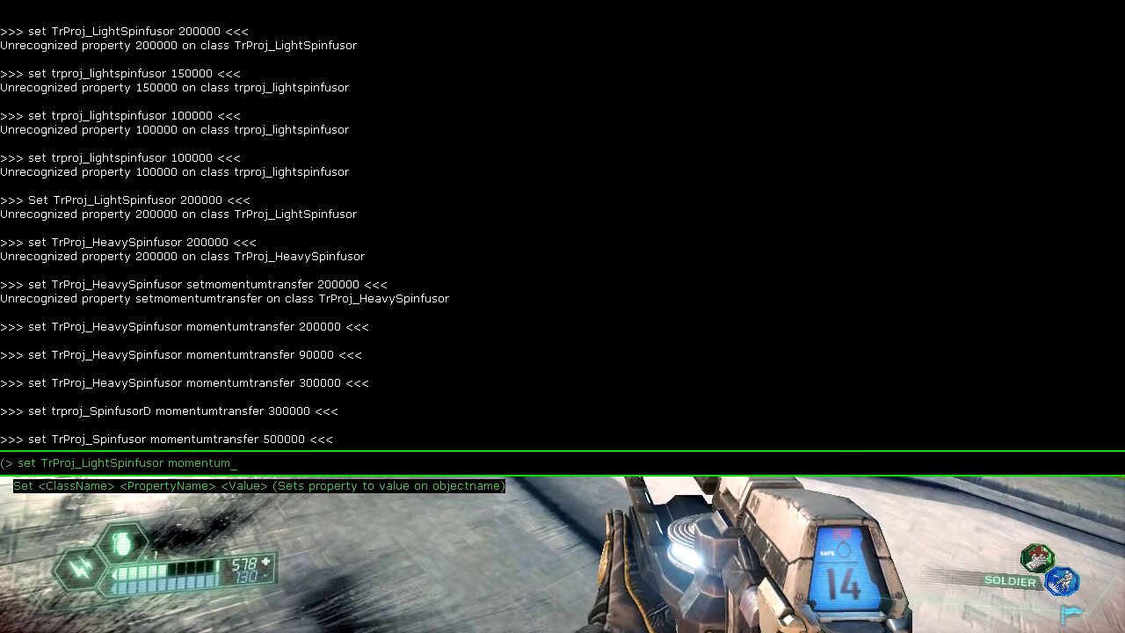
{"action": "type", "text": "transfer"}
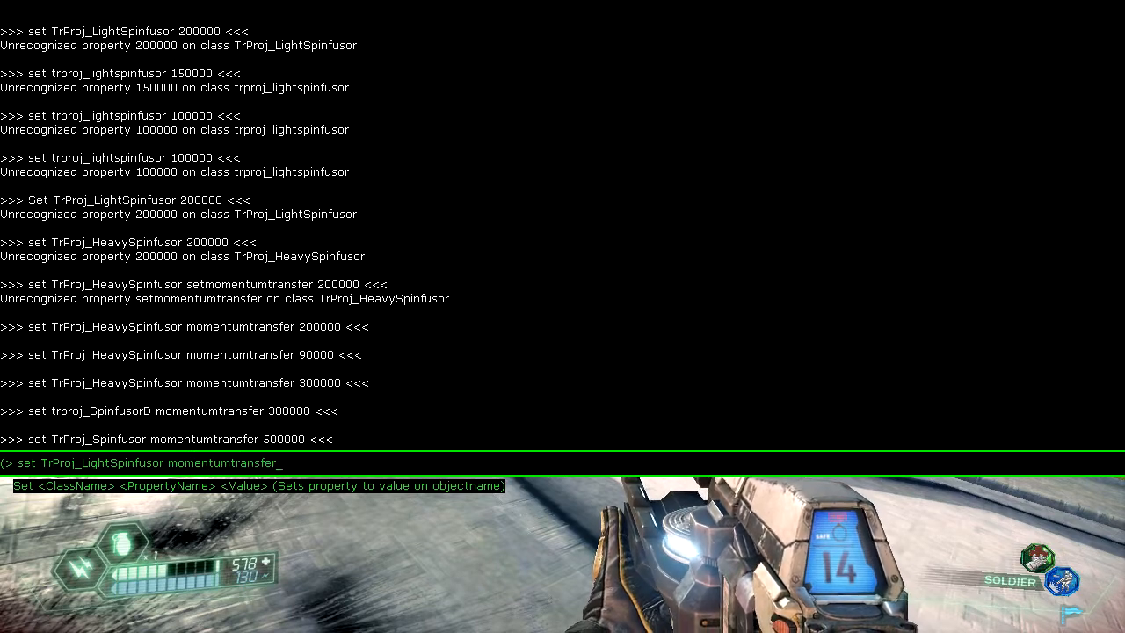
{"action": "type", "text": "90000"}
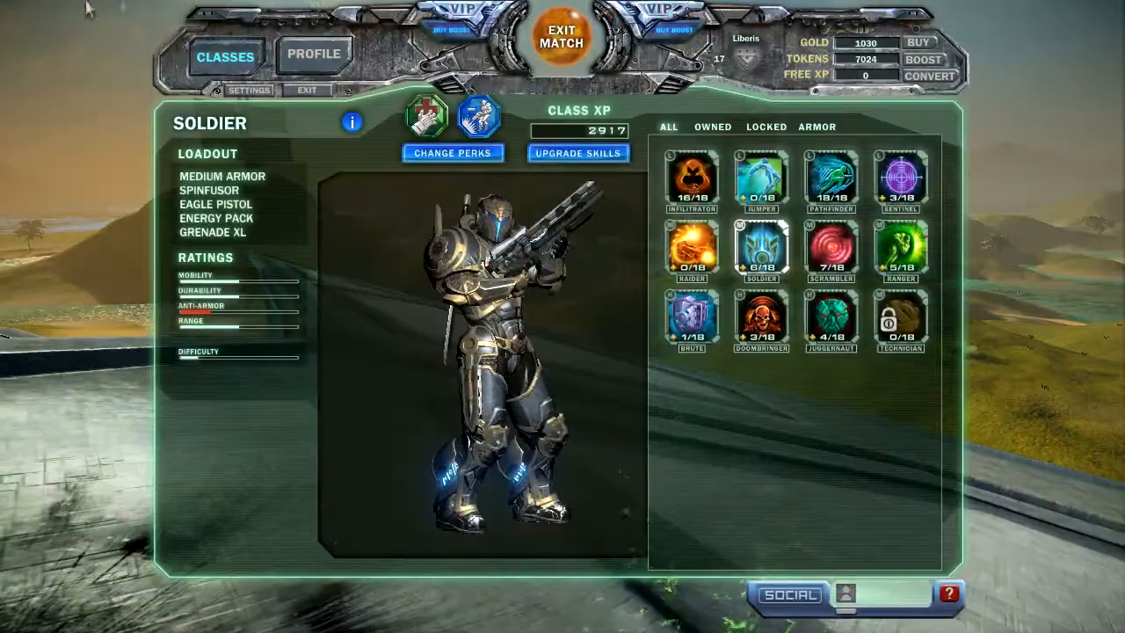
- Switch to the Pathfinder class on the Classes screen
{"action": "left_click", "coordinate": [830, 178]}
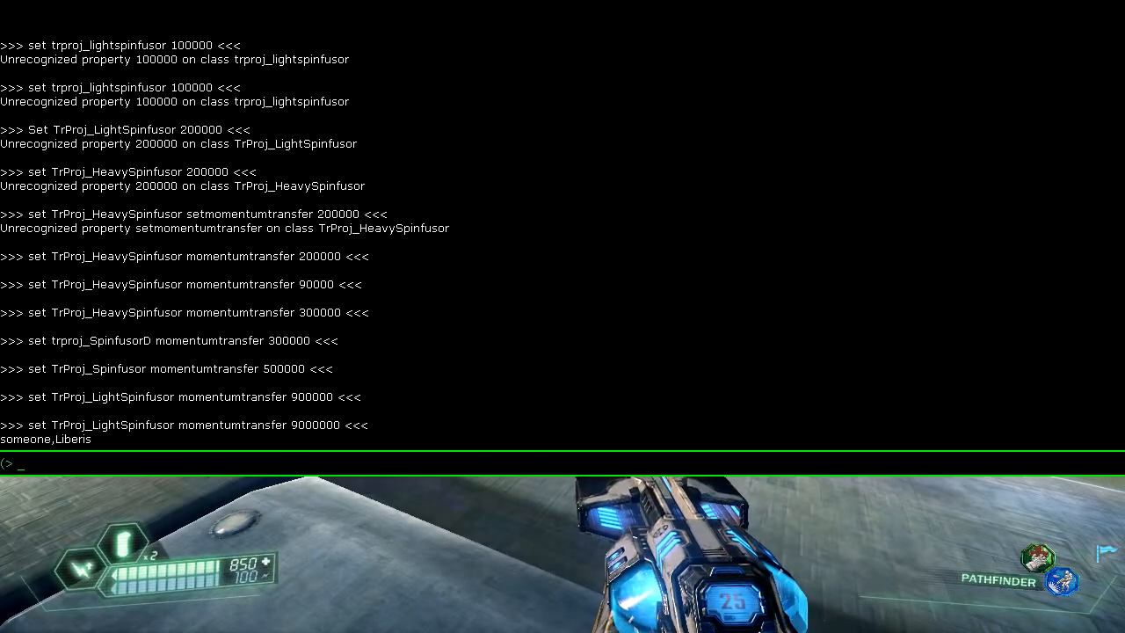
- Set pawn airspeed to 1, adjust groundspeed, and set accelrate to 1, then 0
{"action": "type", "text": "set p"}
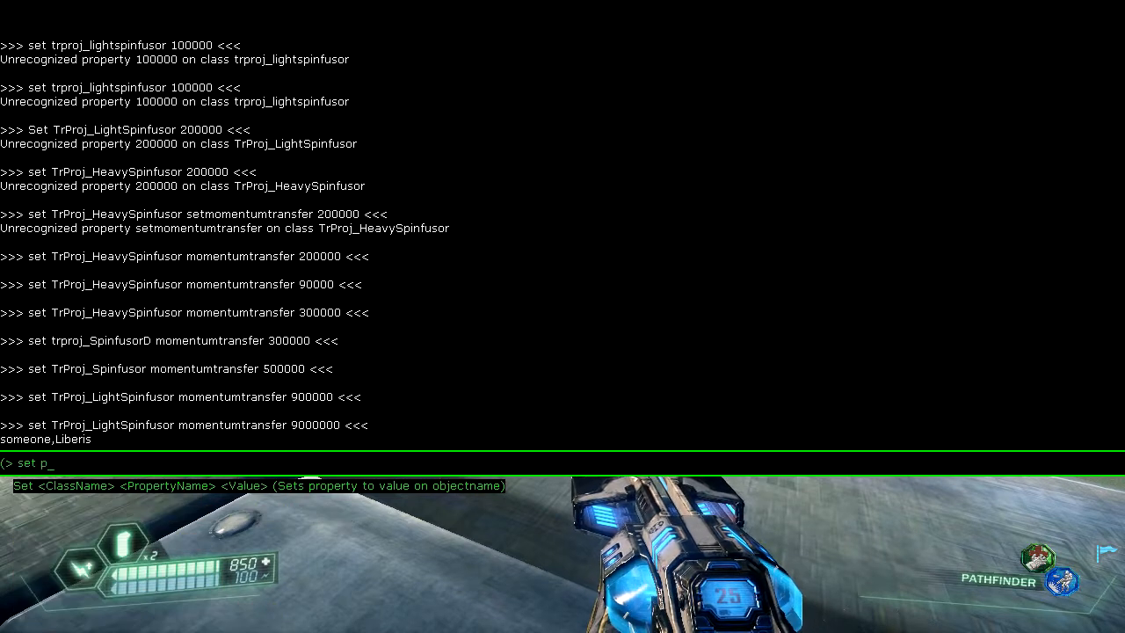
{"action": "type", "text": "awn"}
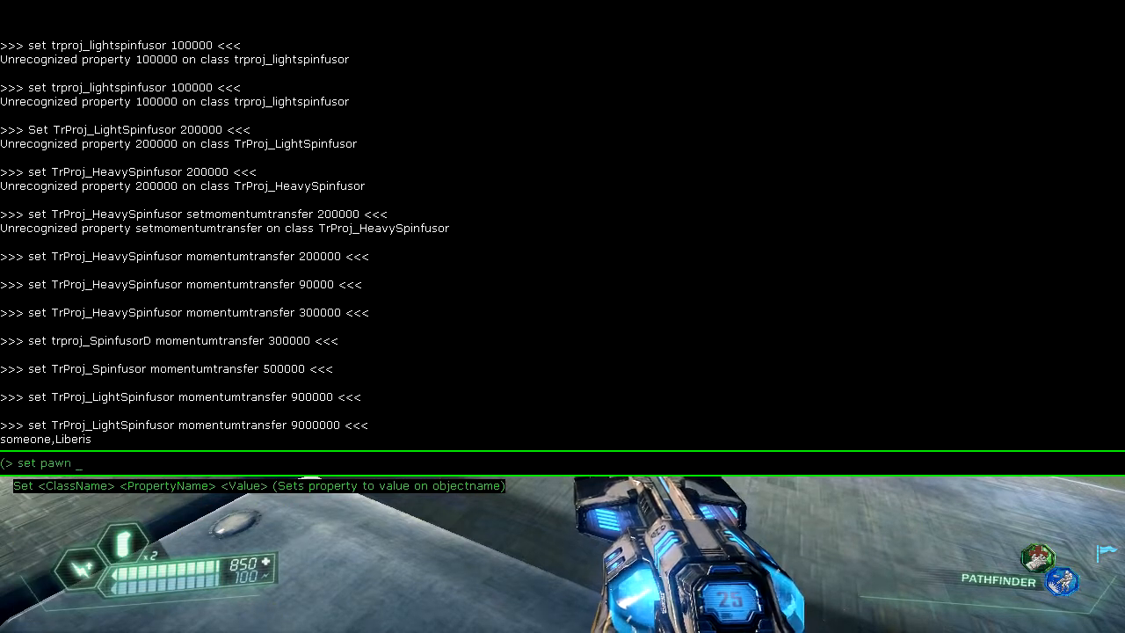
{"action": "type", "text": "air"}
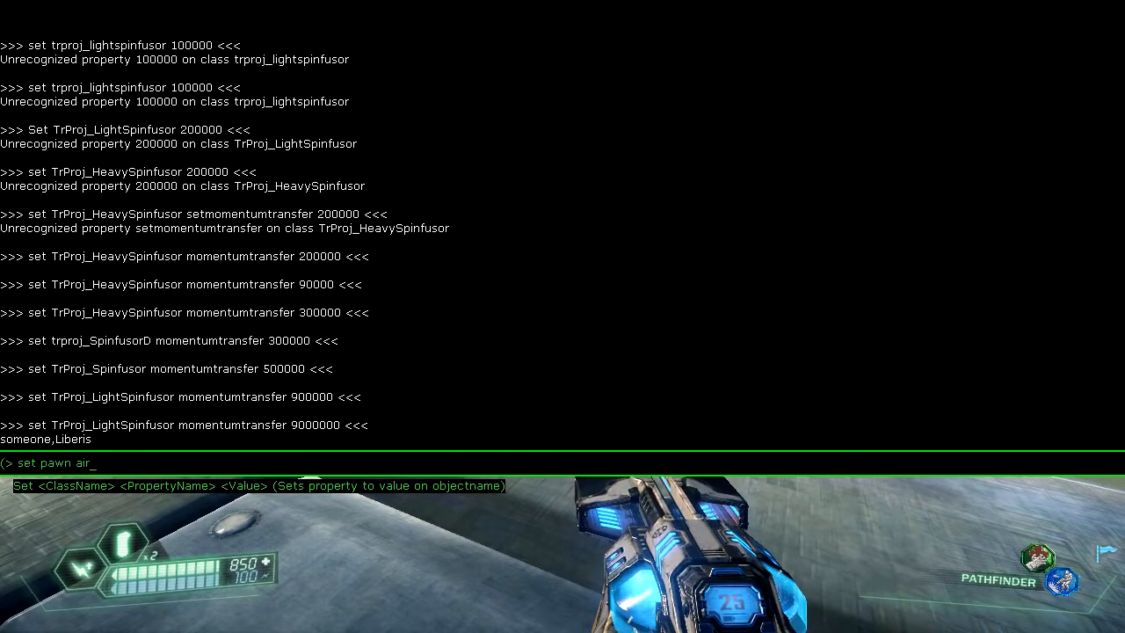
{"action": "type", "text": "speed"}
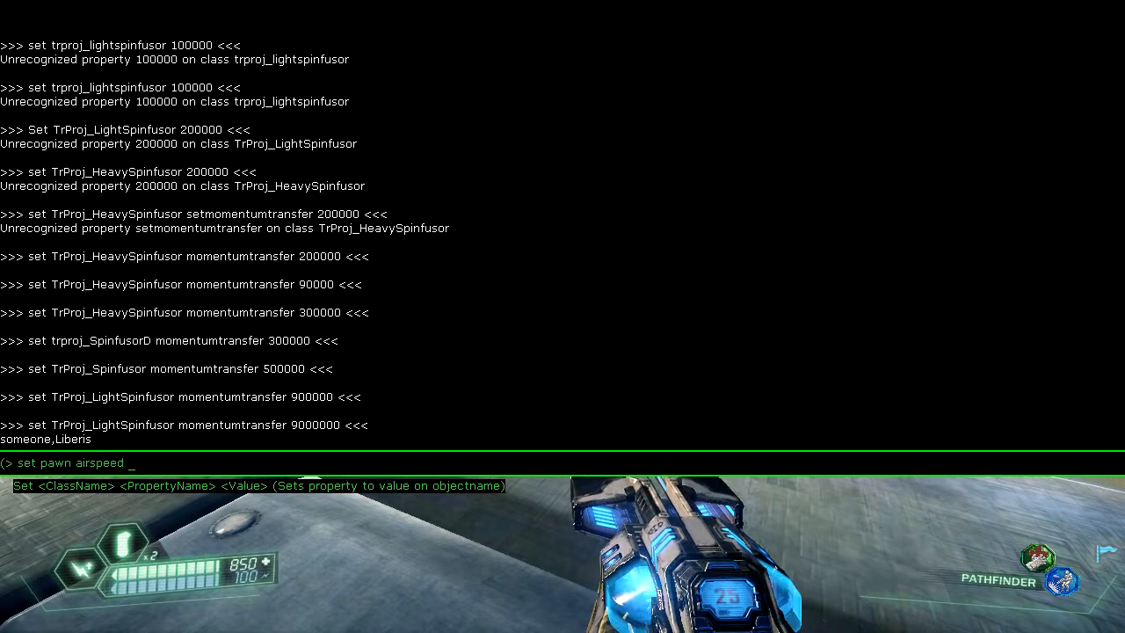
{"action": "type", "text": "1"}
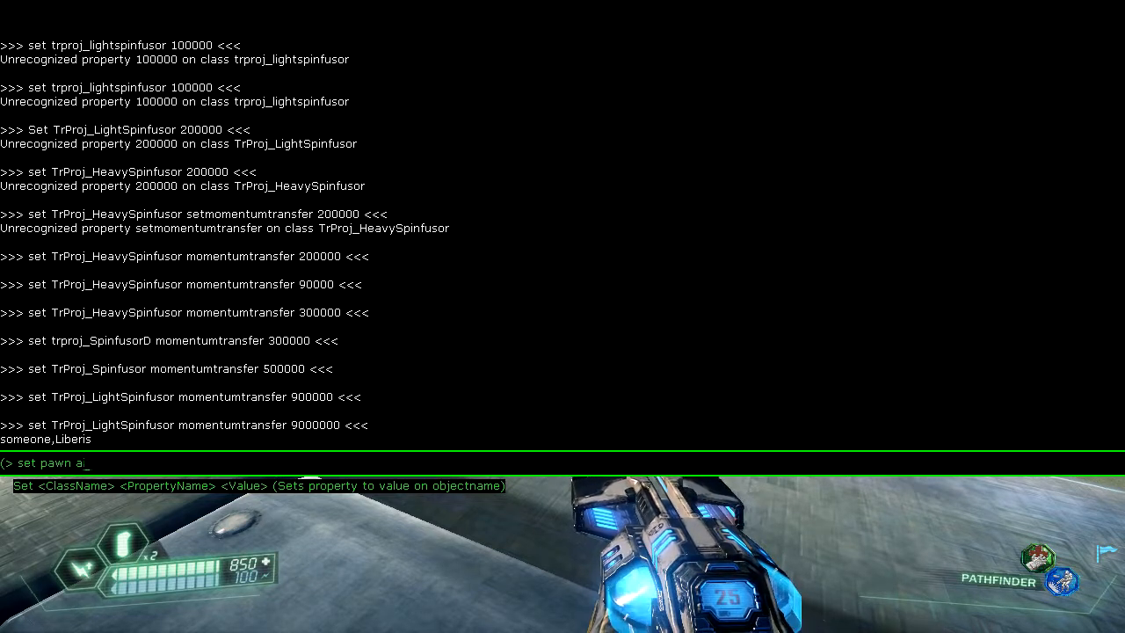
{"action": "type", "text": "grounds"}
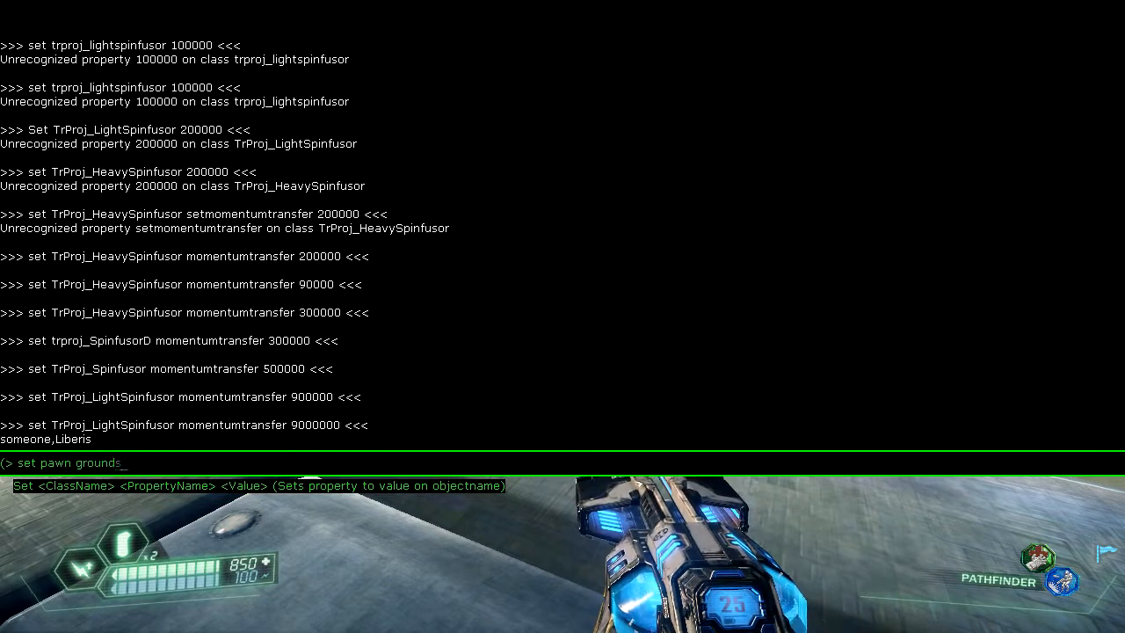
{"action": "type", "text": "speed"}
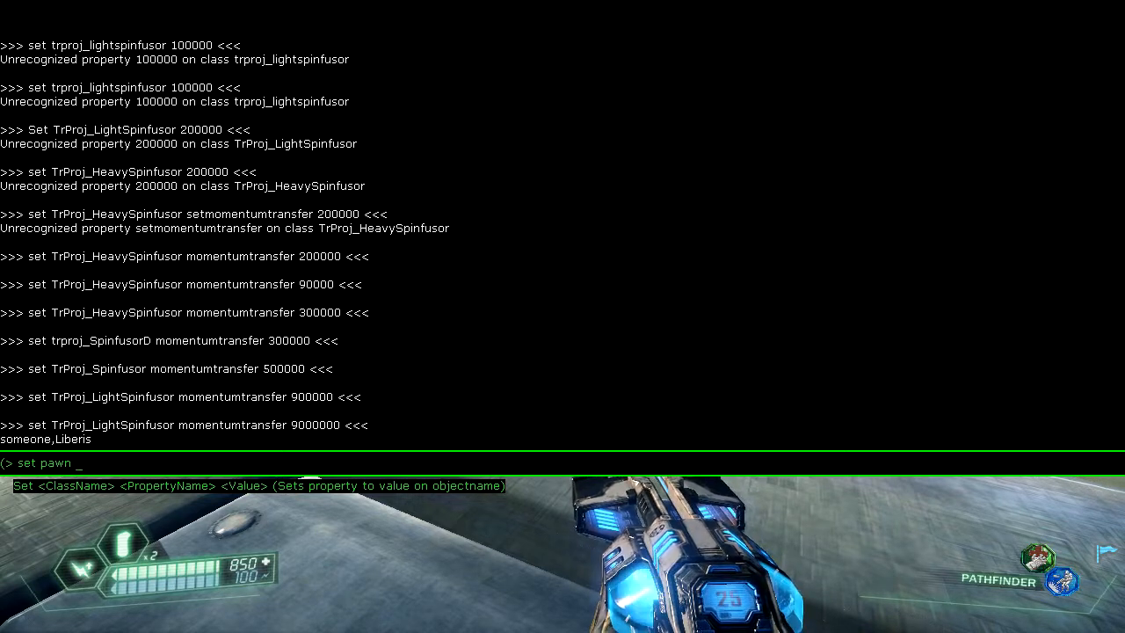
{"action": "type", "text": "accelr"}
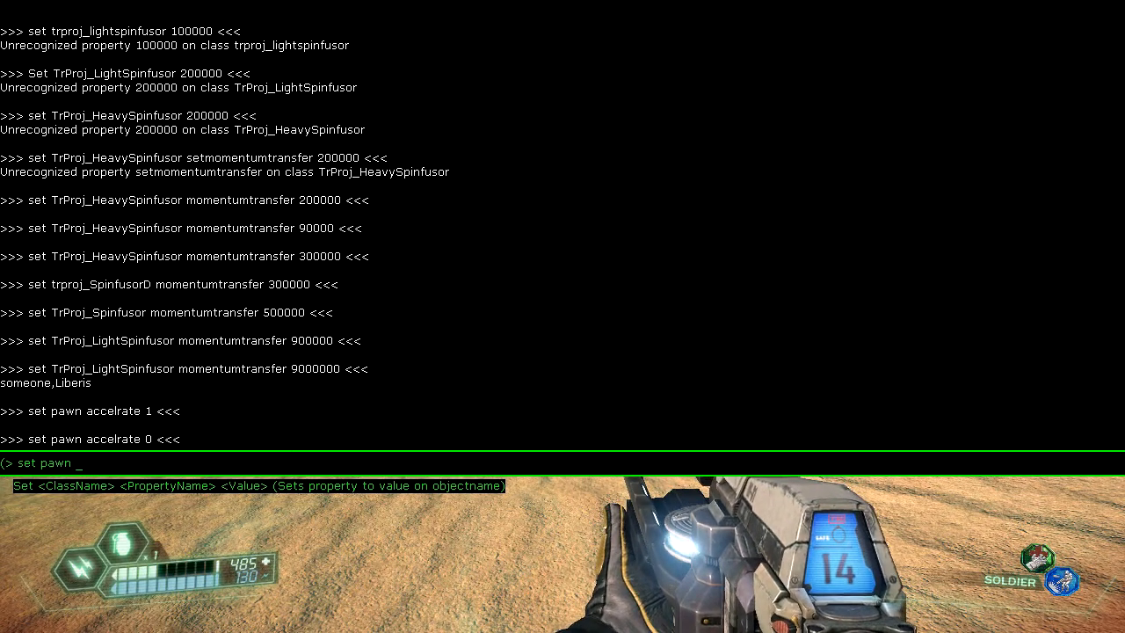
- Set pawn jumpz to 1, then enter an air control setting in the console
{"action": "type", "text": "ı"}
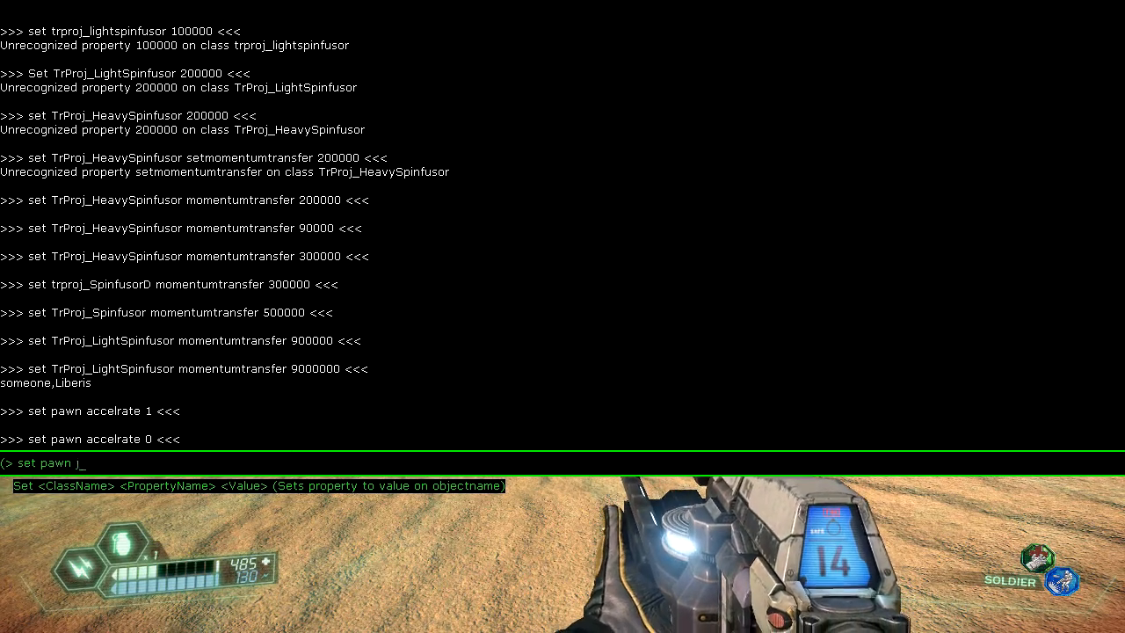
{"action": "type", "text": "jumpz 1"}
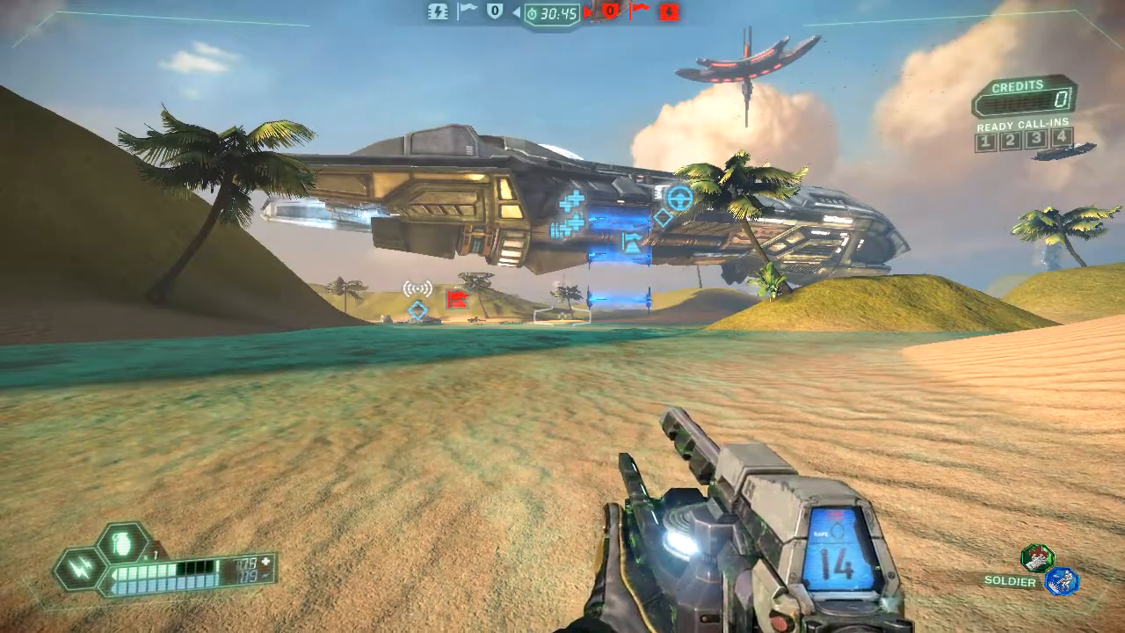
{"action": "key", "text": "`"}
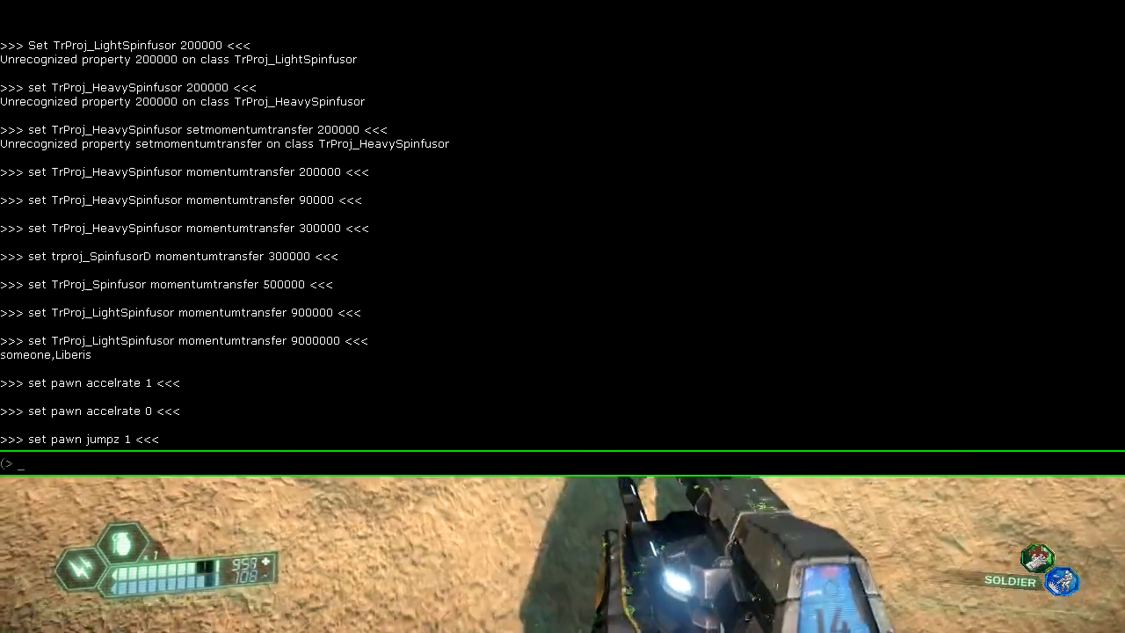
{"action": "type", "text": "set"}
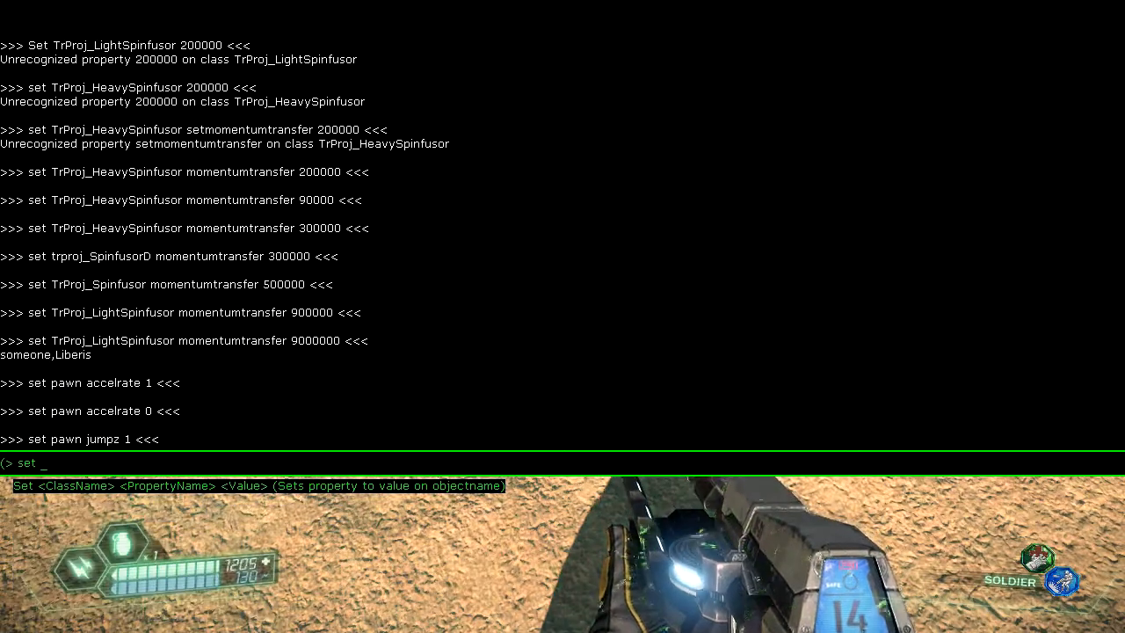
{"action": "type", "text": "aircontrol"}
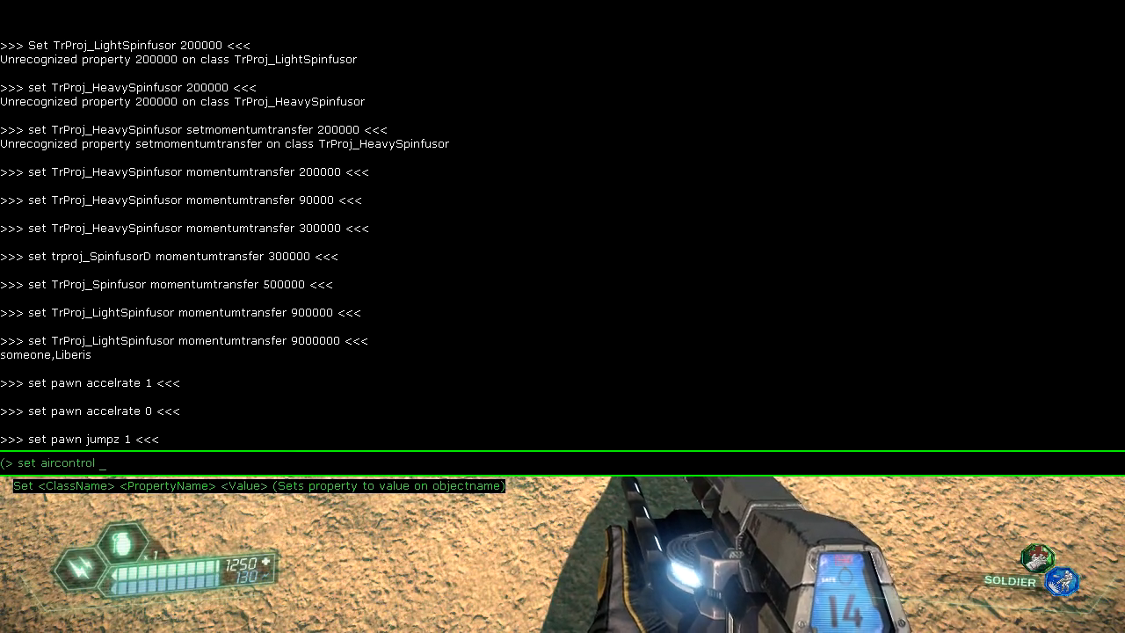
{"action": "key", "text": "backspace"}
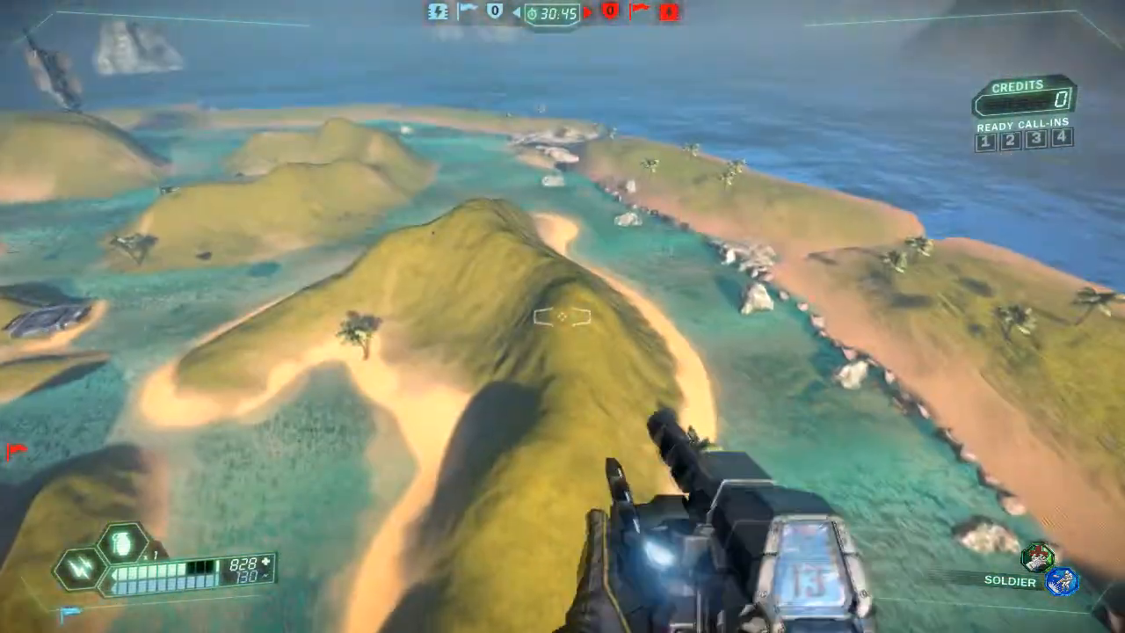
{"action": "mouse_move", "coordinate": [562, 316]}
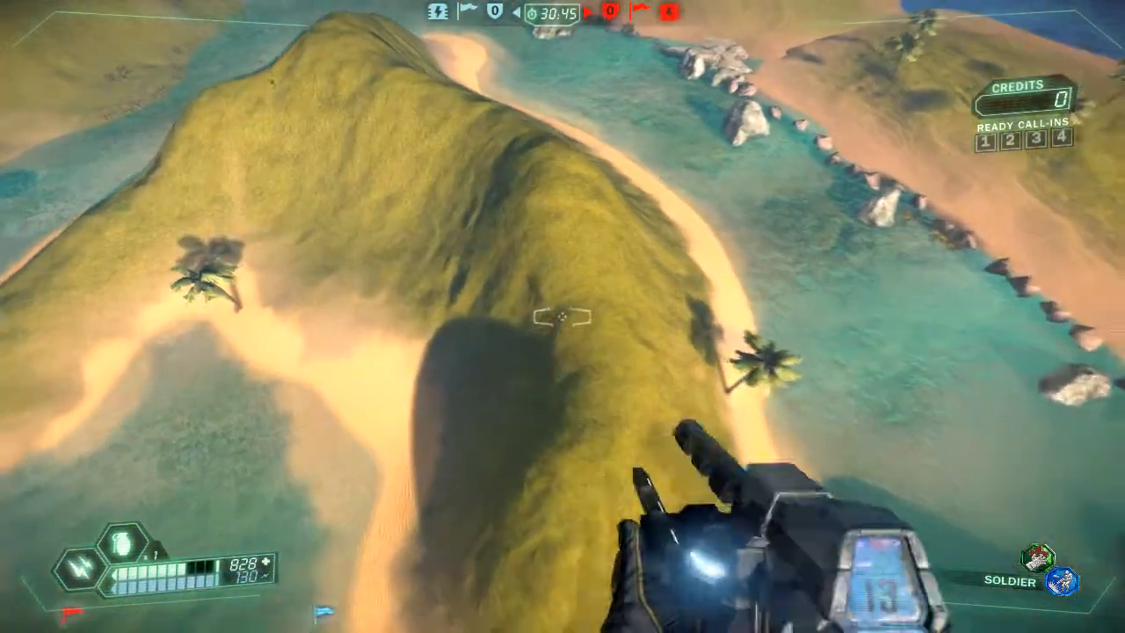